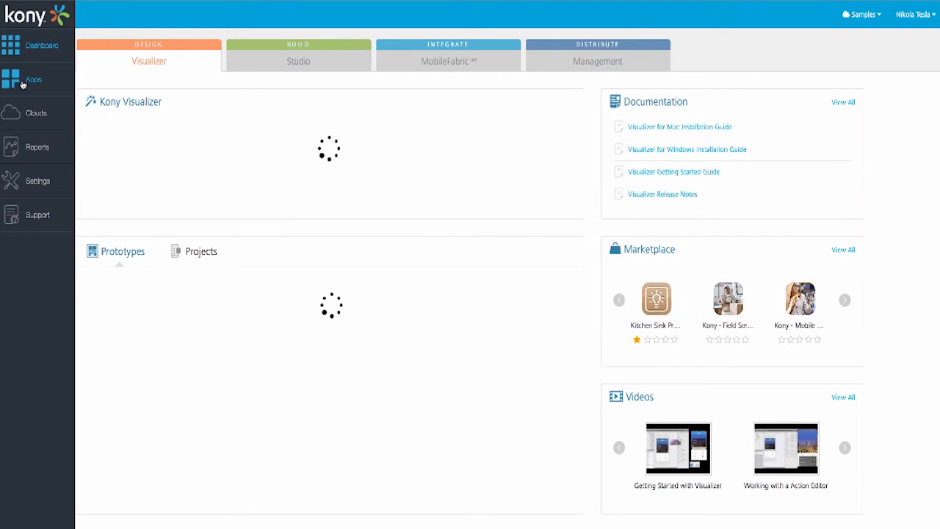
Review the custom applications list, then the shared Identity services under API Management
click(32, 79)
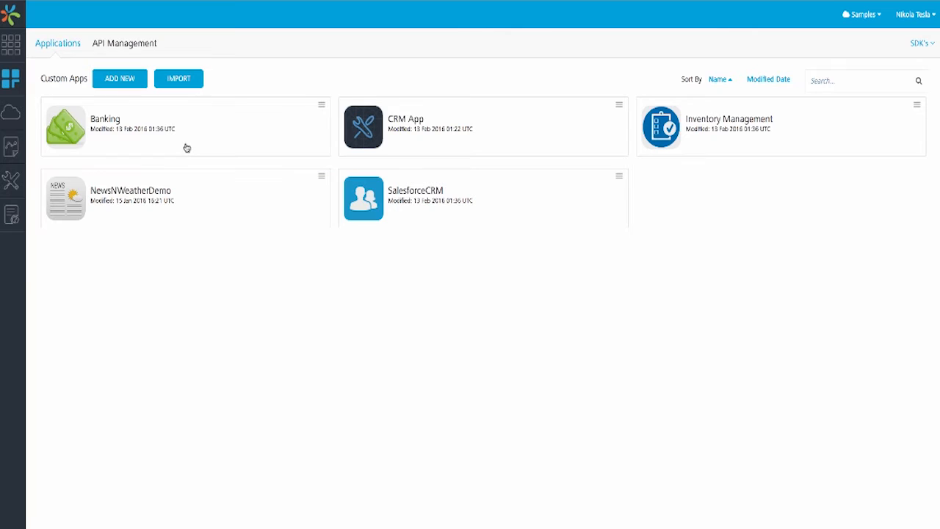
click(123, 42)
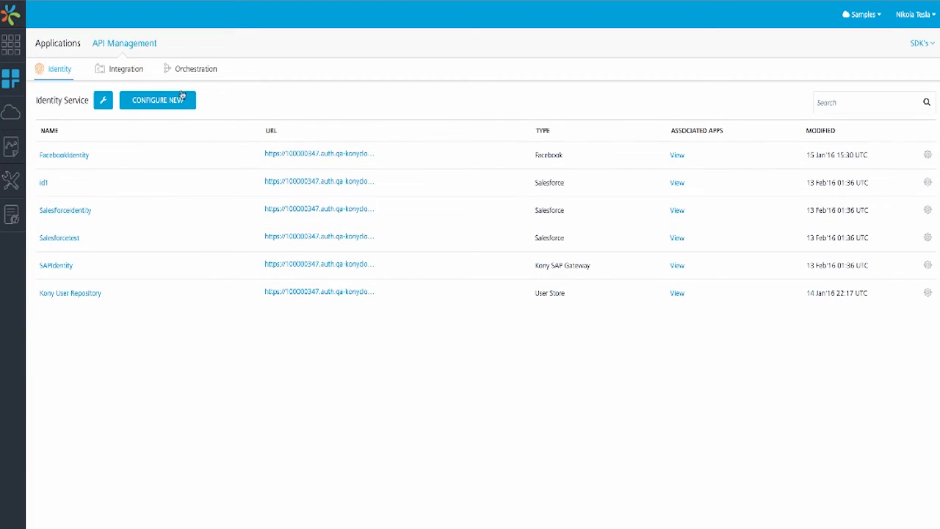
mouse_move(197, 160)
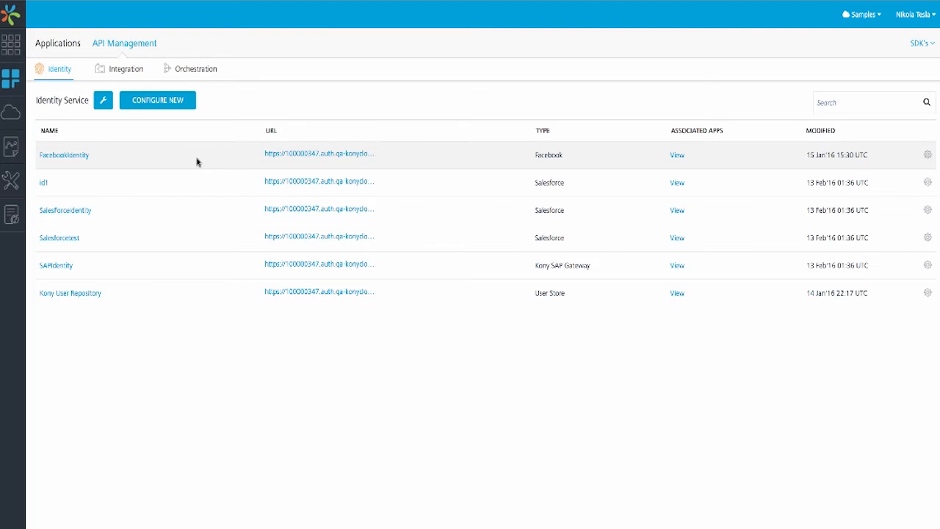
mouse_move(158, 103)
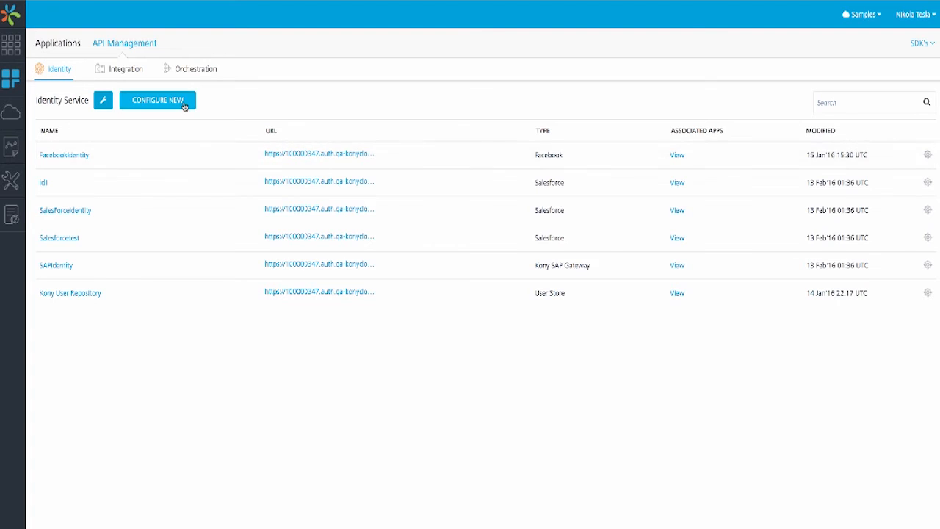
Start a new identity service with Configure New, leaving name and type blank
click(157, 100)
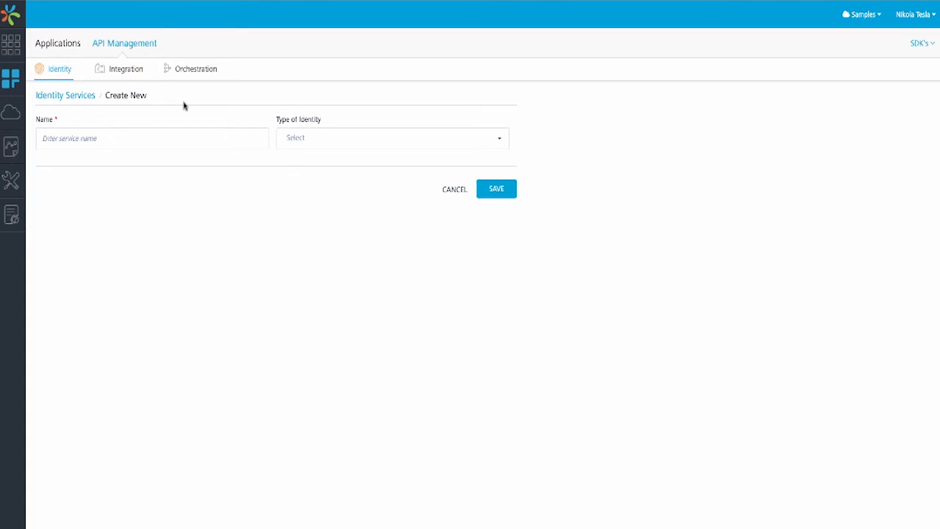
mouse_move(309, 138)
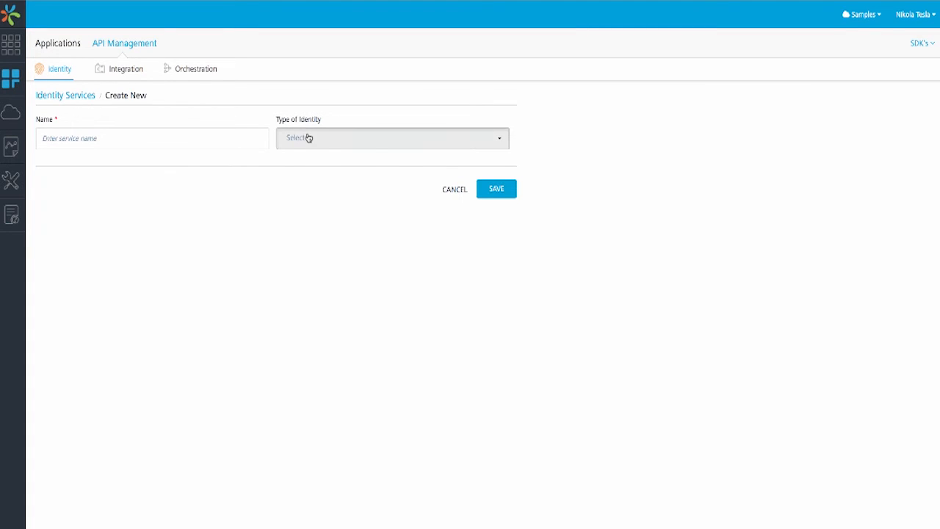
Choose Kony SAP Gateway as the identity type and review its gateway port field
click(391, 138)
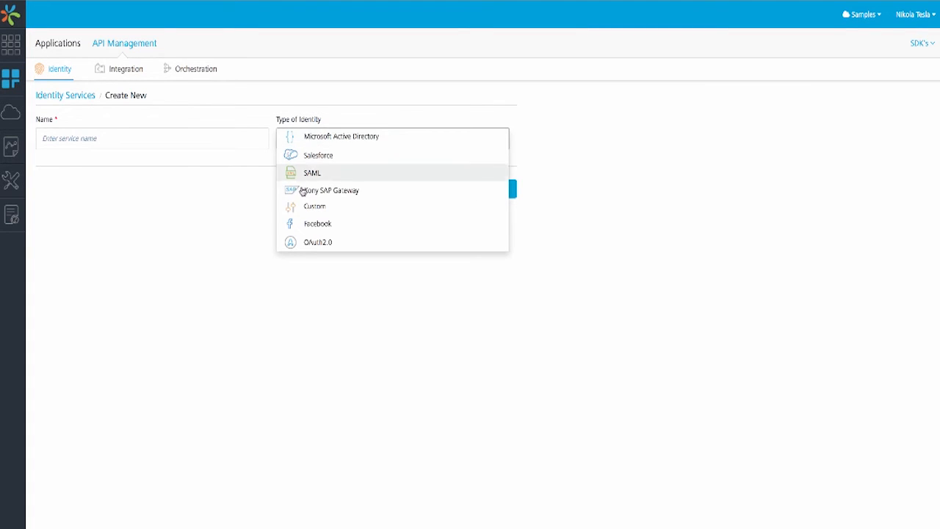
click(332, 191)
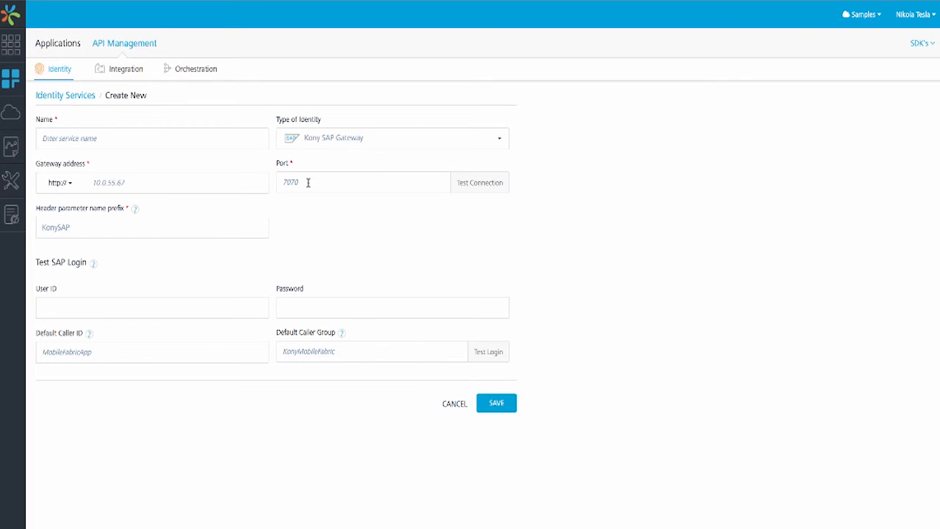
click(454, 402)
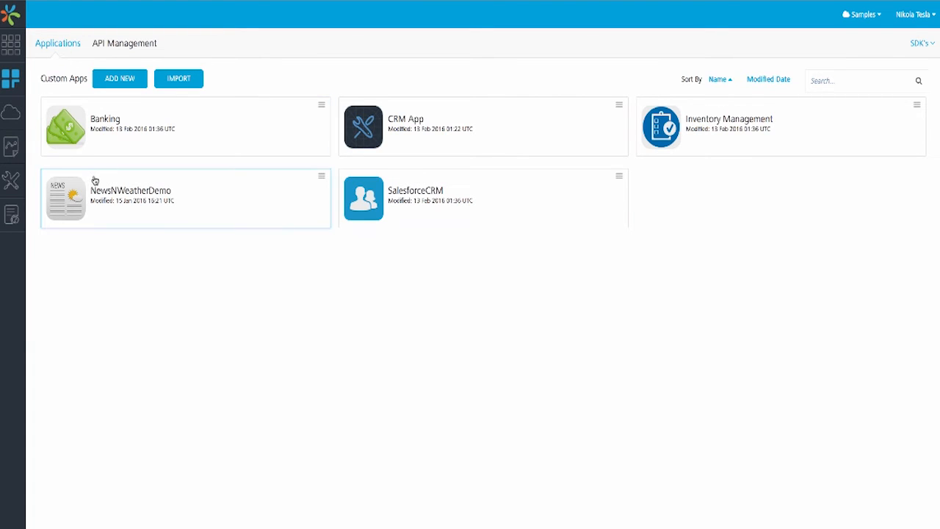
Open NewsNWeatherDemo, whose identity service is Kony User Repository
click(131, 191)
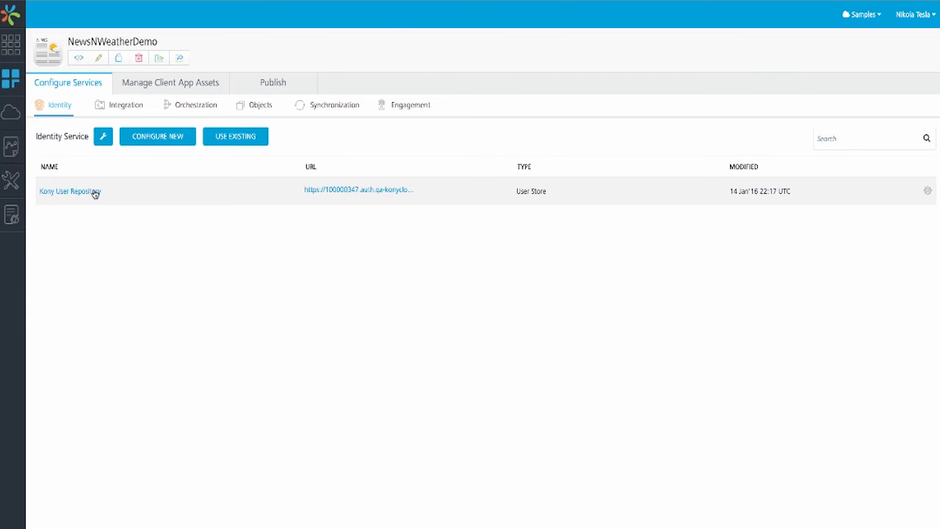
mouse_move(121, 224)
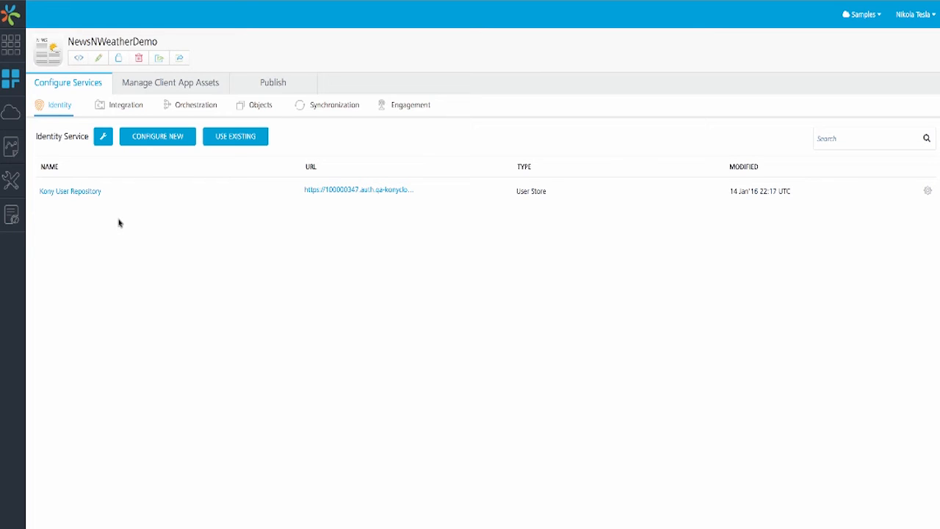
mouse_move(235, 135)
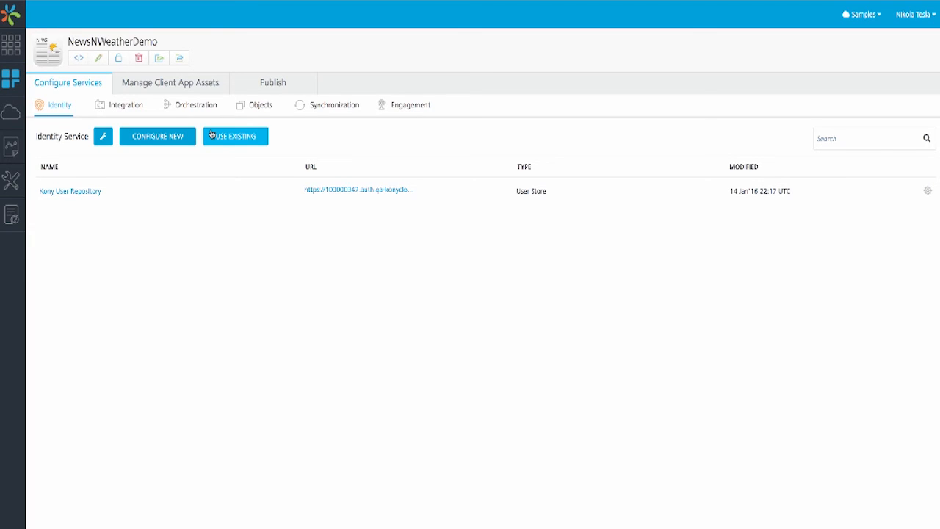
mouse_move(79, 57)
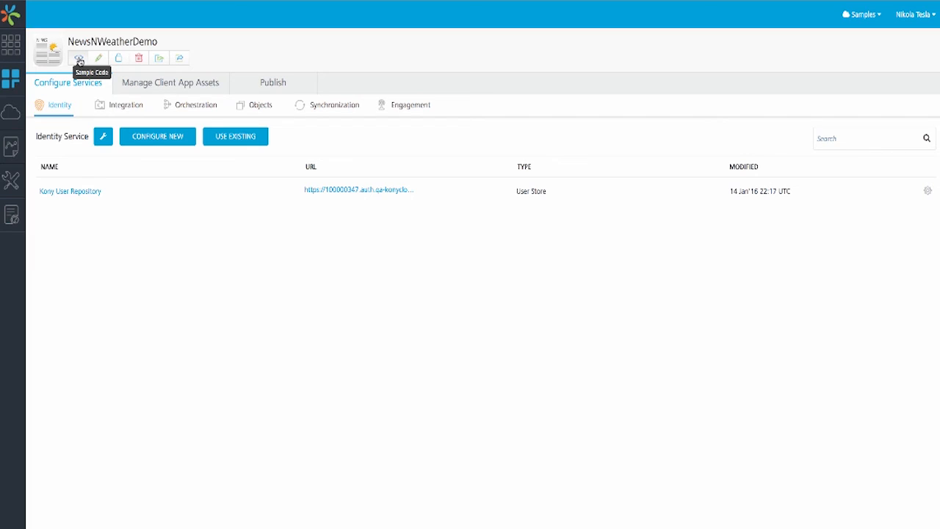
click(79, 57)
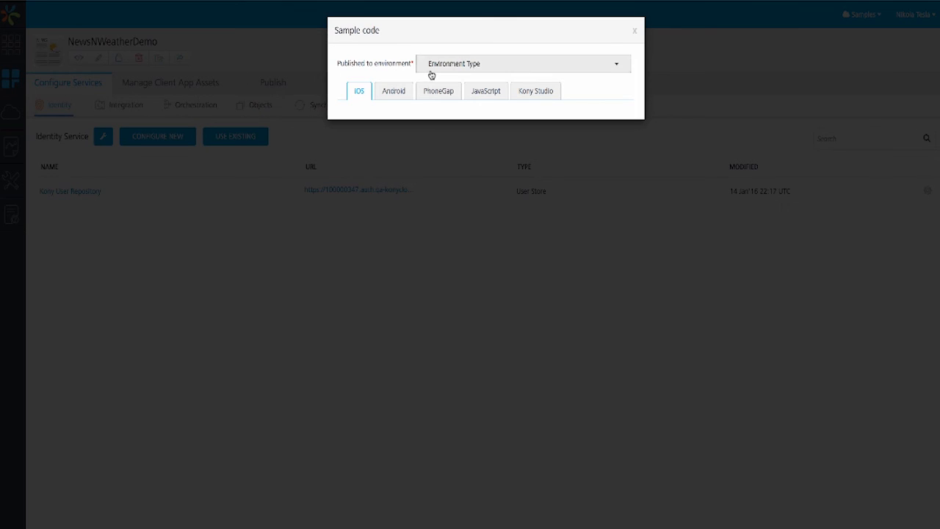
click(393, 91)
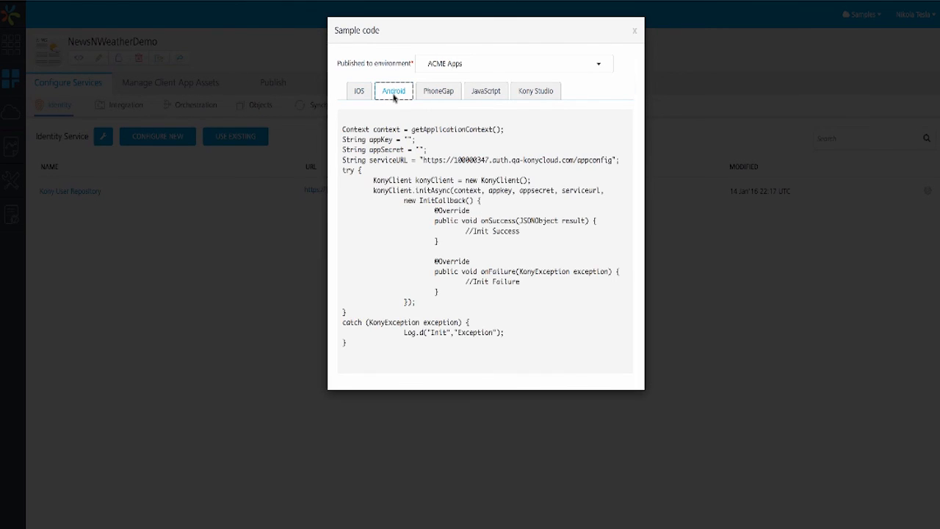
click(485, 91)
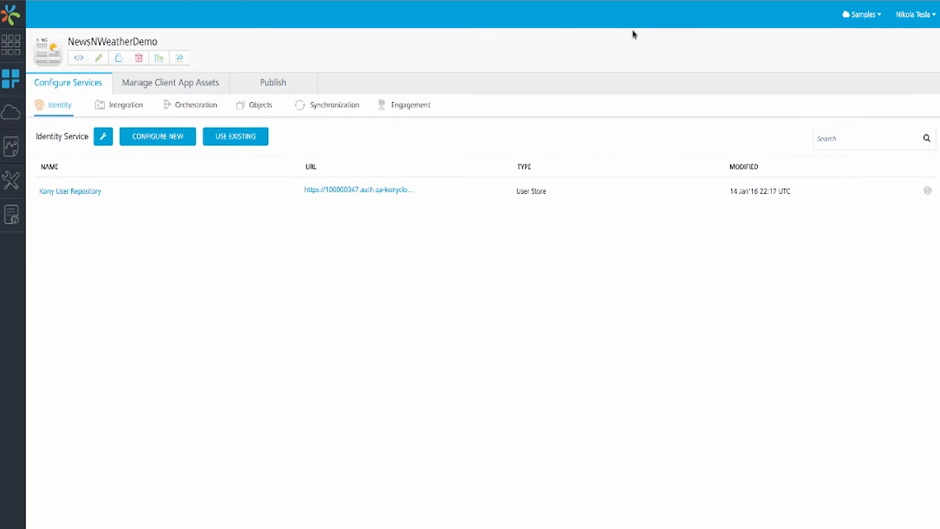
mouse_move(470, 33)
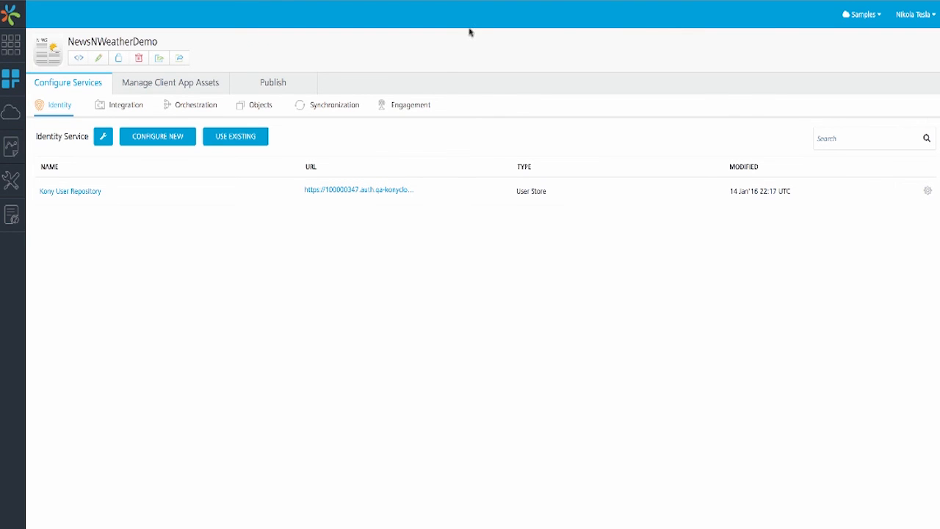
mouse_move(306, 130)
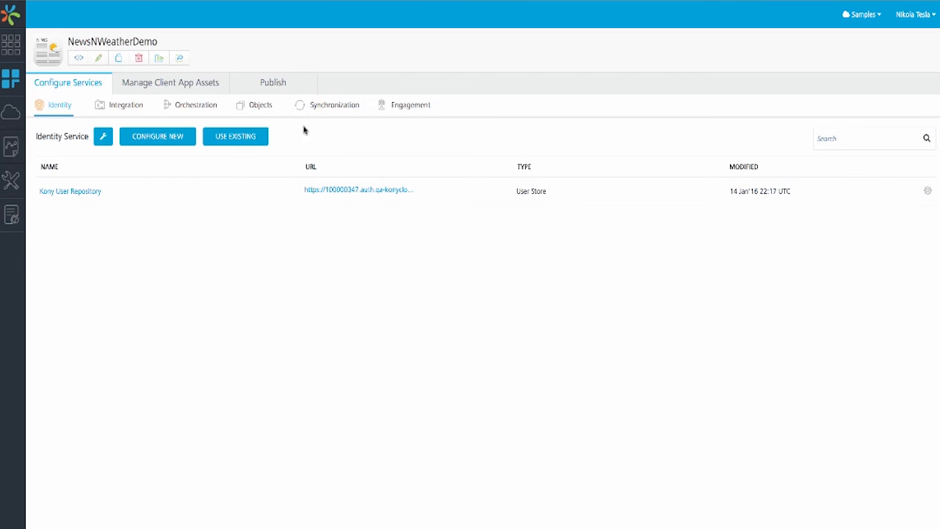
Publish NewsNWeatherDemo to ACME Apps and display its App Key, App Secret and Service URL
click(273, 82)
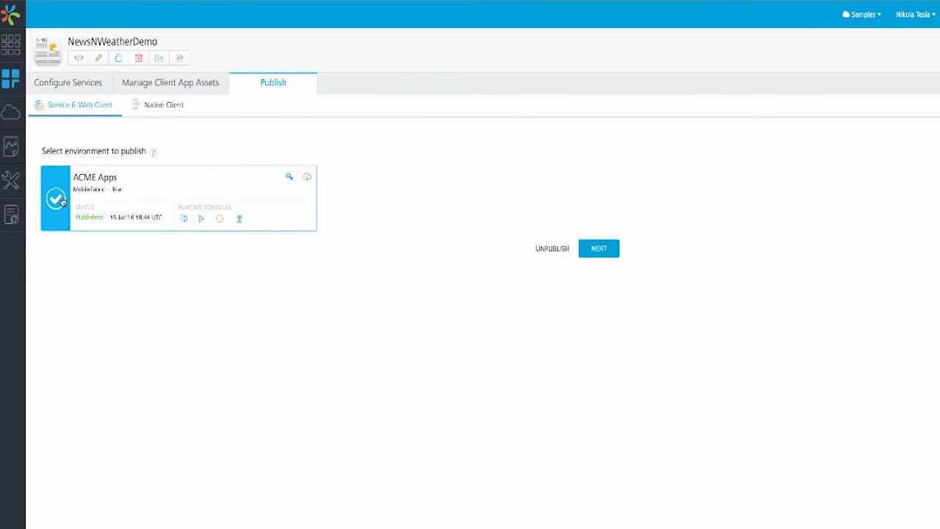
click(598, 248)
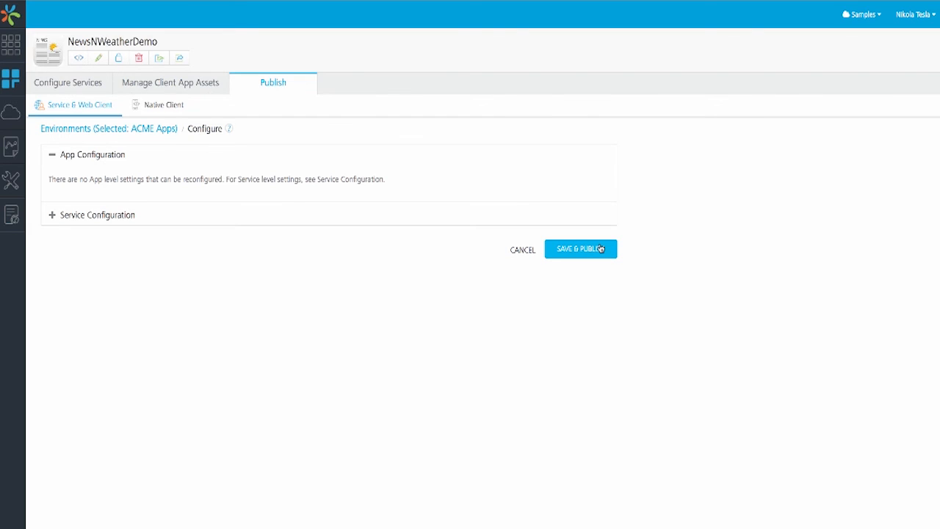
click(579, 250)
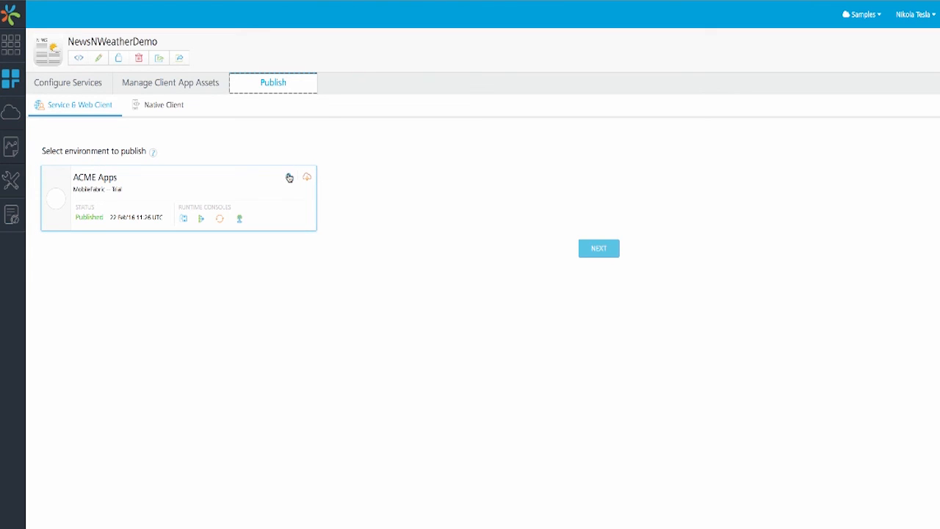
click(290, 178)
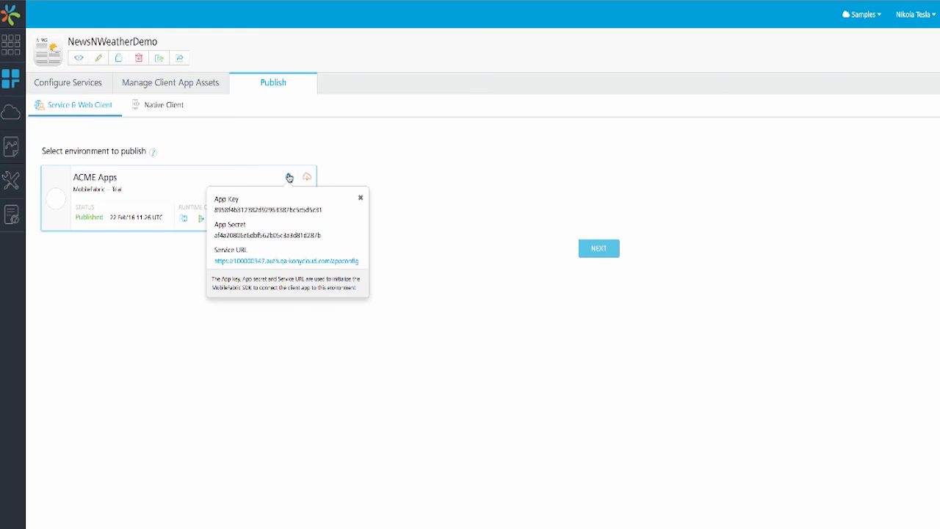